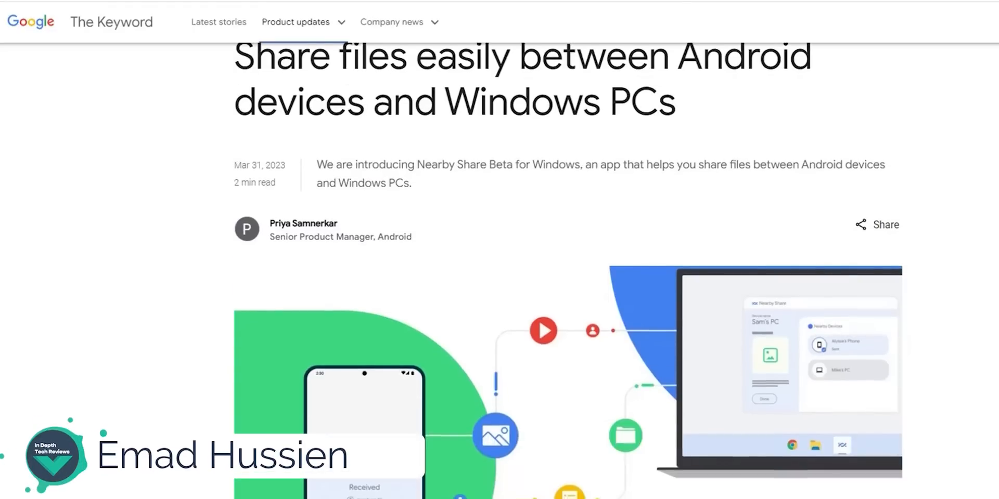
Follow the blog post's link to android.com's Nearby Share Beta for Windows page in a new tab
{"action": "scroll", "scroll_direction": "down", "scroll_amount": 3}
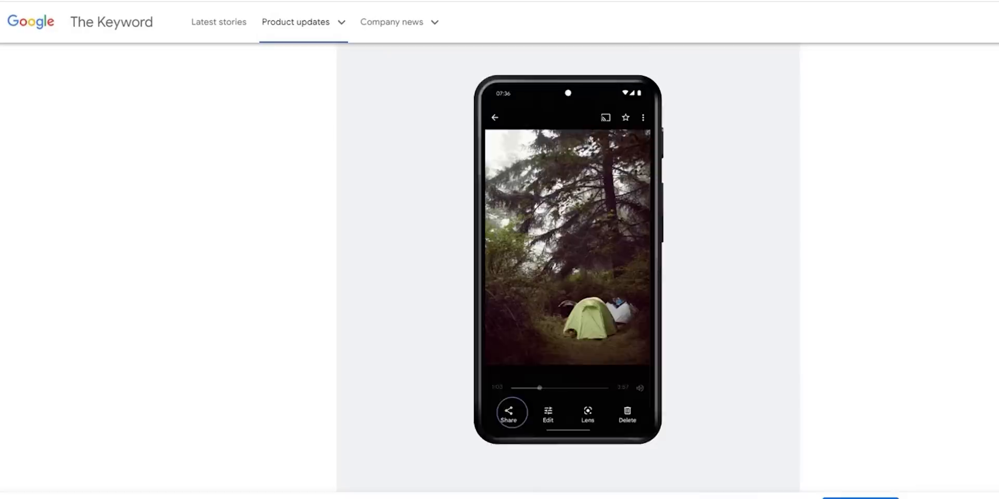
{"action": "left_click", "coordinate": [509, 412]}
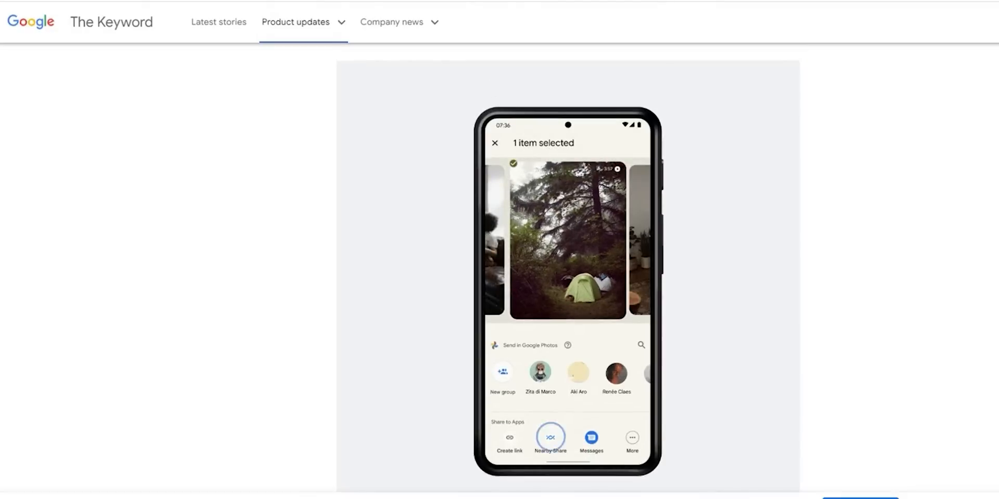
{"action": "left_click", "coordinate": [550, 437]}
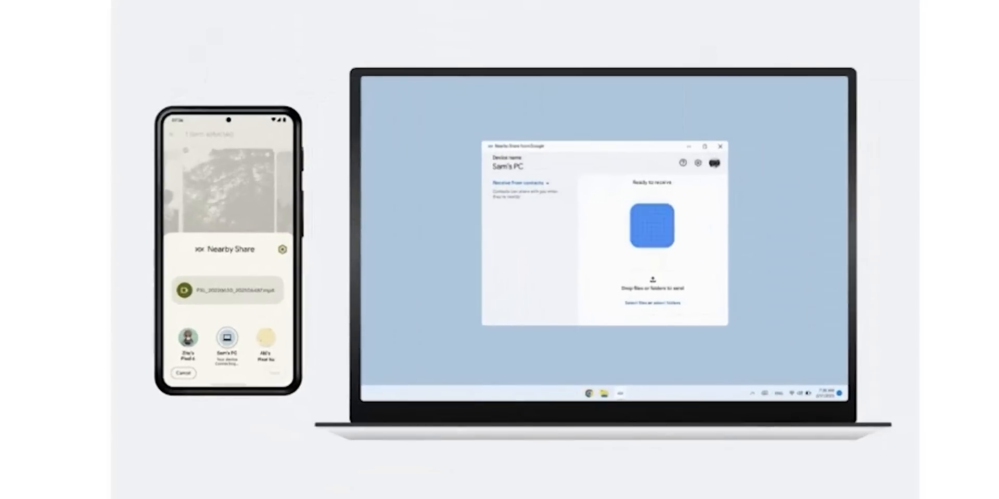
{"action": "left_click", "coordinate": [227, 341]}
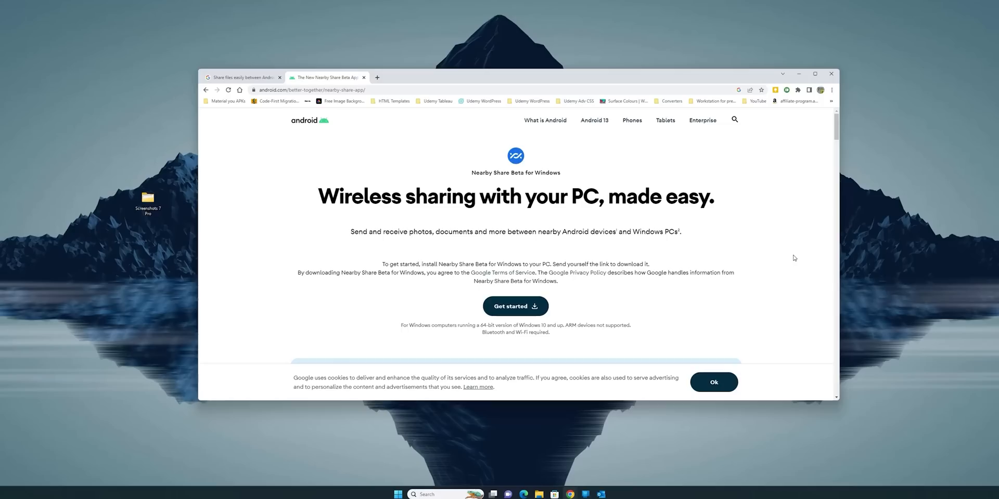
Download BetterTogetherSetup.exe via Get started, save it to the desktop, and run the installer
{"action": "scroll", "scroll_direction": "down", "scroll_amount": 3}
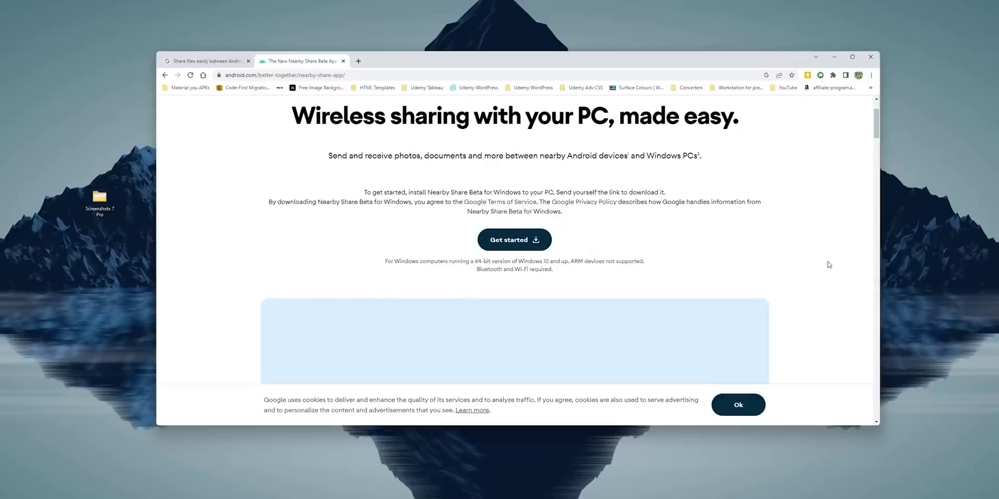
{"action": "left_click", "coordinate": [852, 56]}
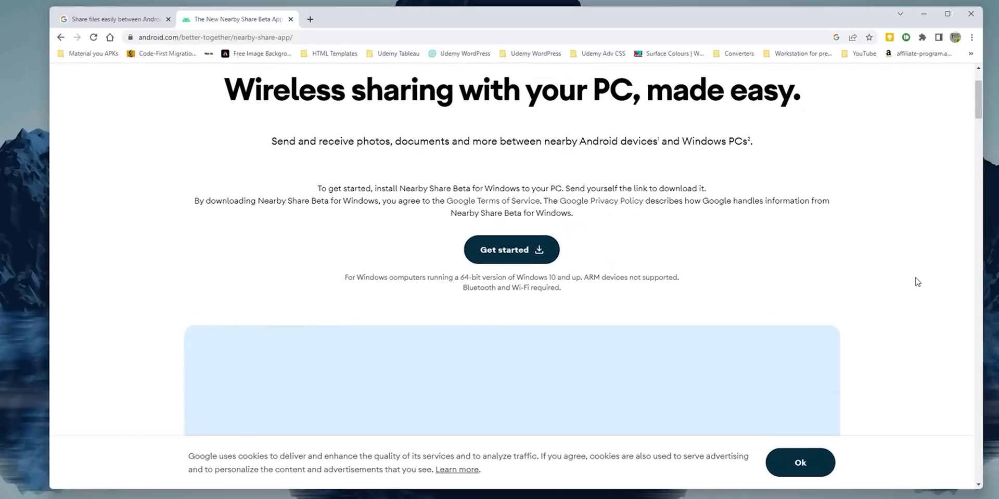
{"action": "left_click", "coordinate": [510, 249]}
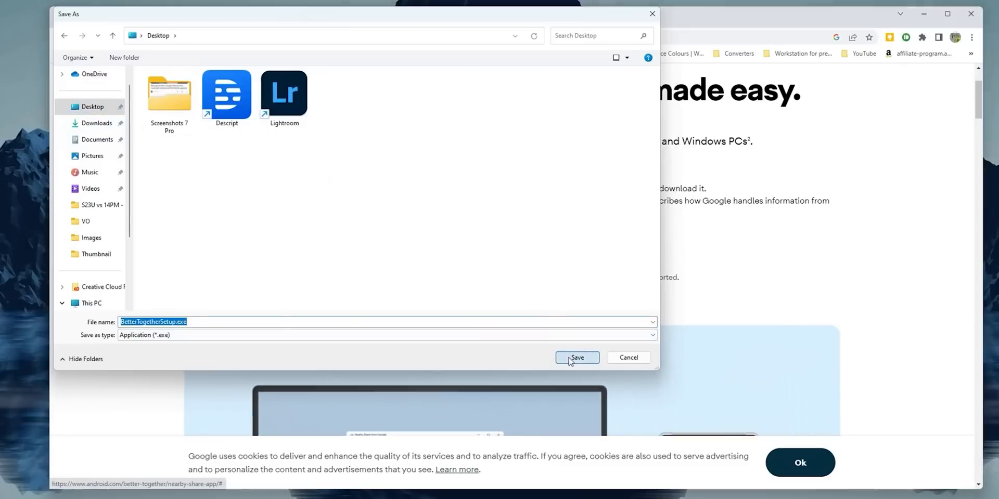
{"action": "left_click", "coordinate": [575, 357]}
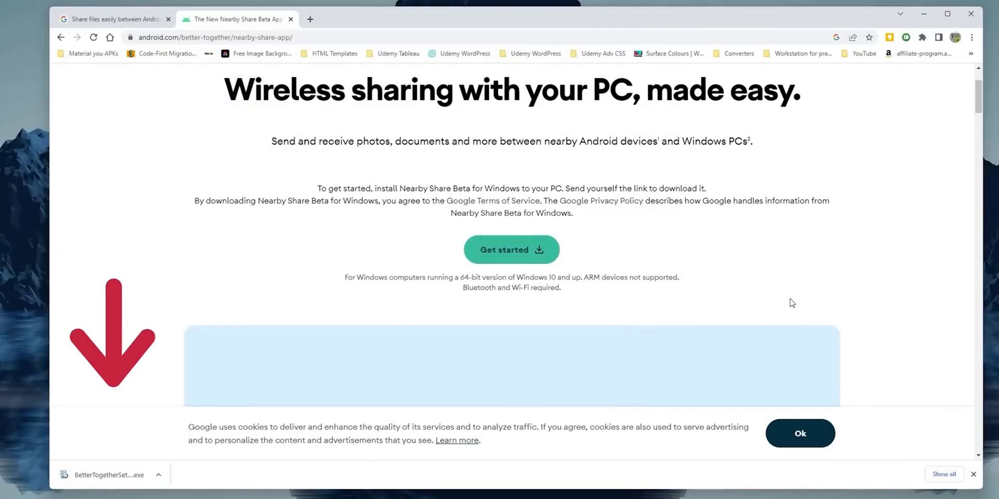
{"action": "left_click", "coordinate": [511, 250]}
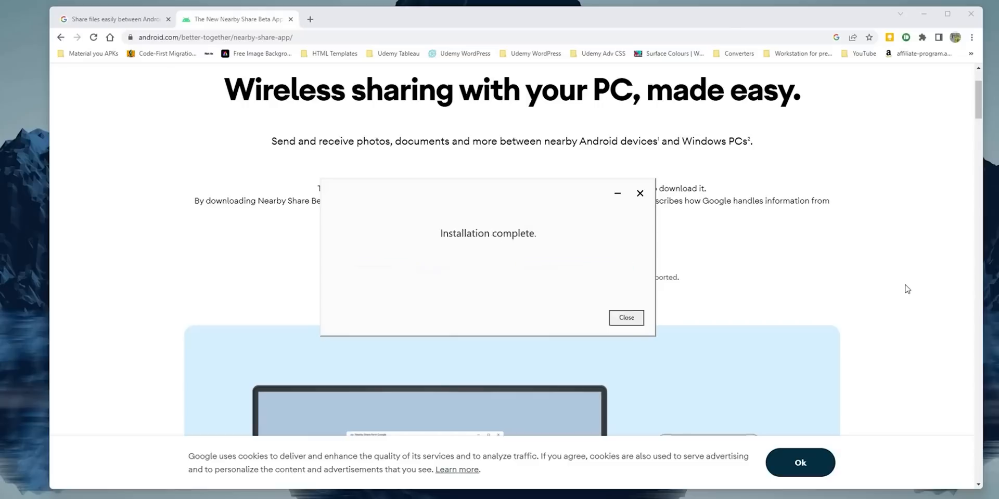
Close the finished installer and sign in to Nearby Share Beta with a Google account
{"action": "left_click", "coordinate": [625, 318]}
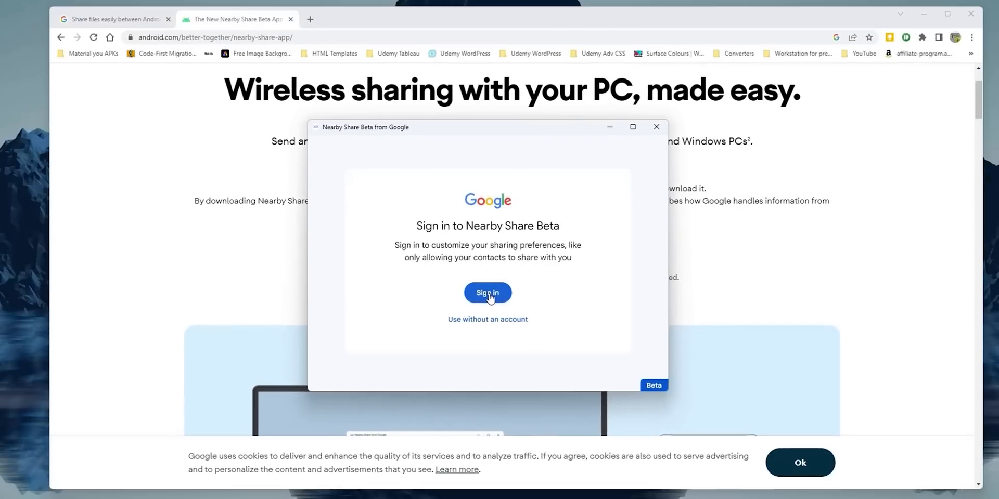
{"action": "left_click", "coordinate": [487, 293]}
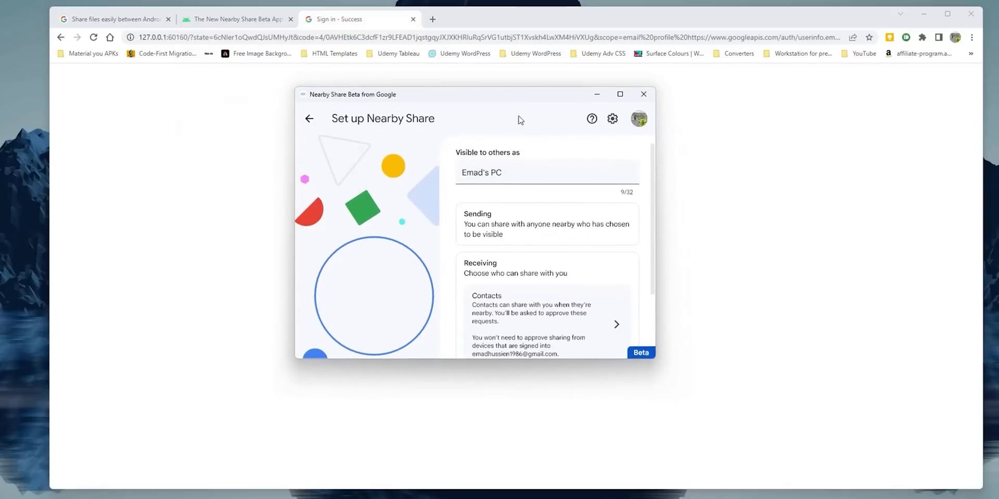
{"action": "mouse_move", "coordinate": [662, 366]}
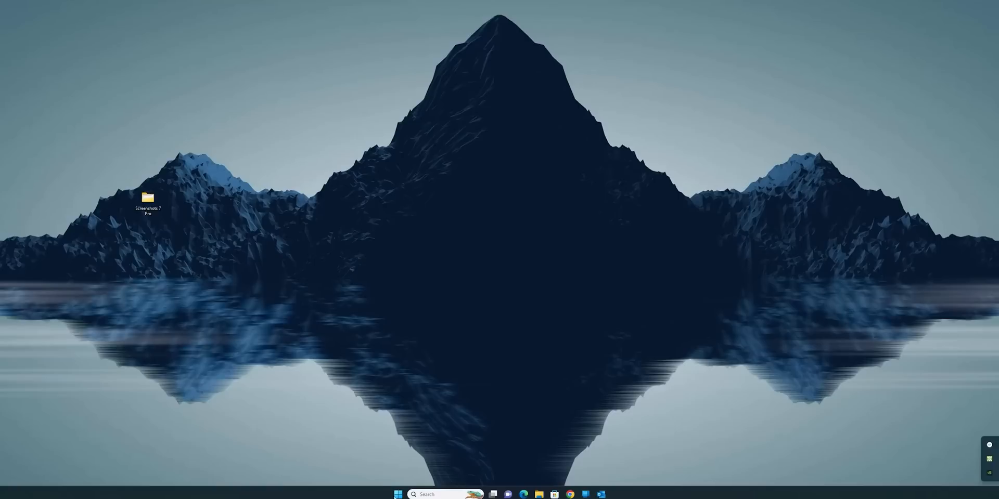
Reopen Nearby Share from the taskbar and go to its Settings page via the gear icon
{"action": "left_click", "coordinate": [396, 494]}
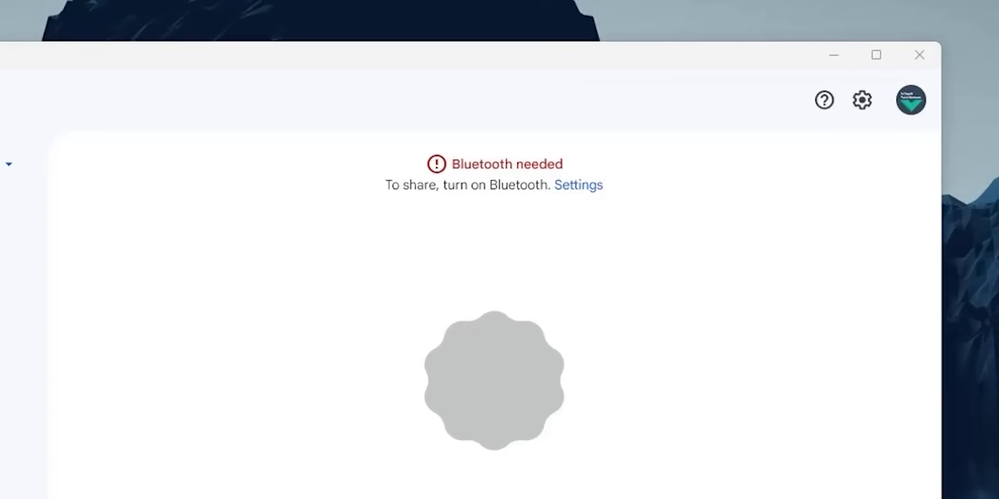
{"action": "left_click", "coordinate": [577, 185]}
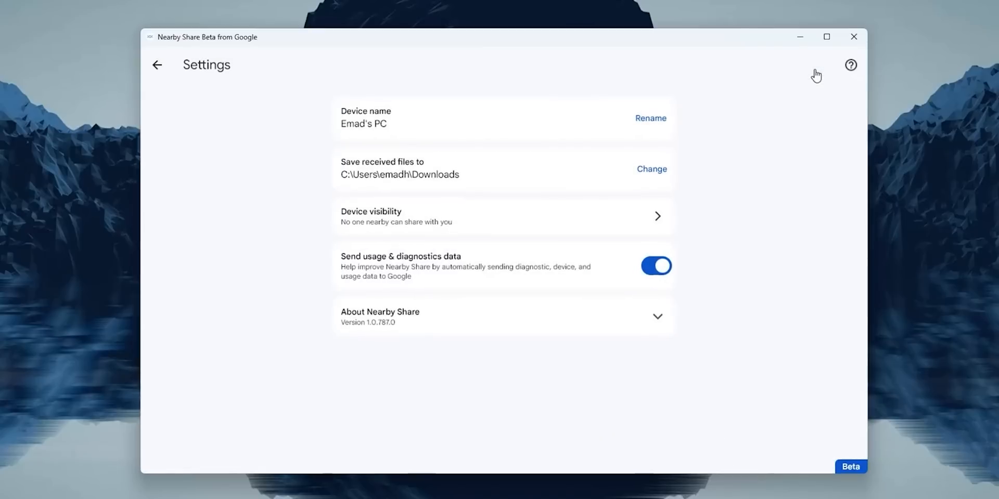
Close the Device name dialog unchanged and reach the Device visibility page's who-can-share dropdown
{"action": "left_click", "coordinate": [650, 117]}
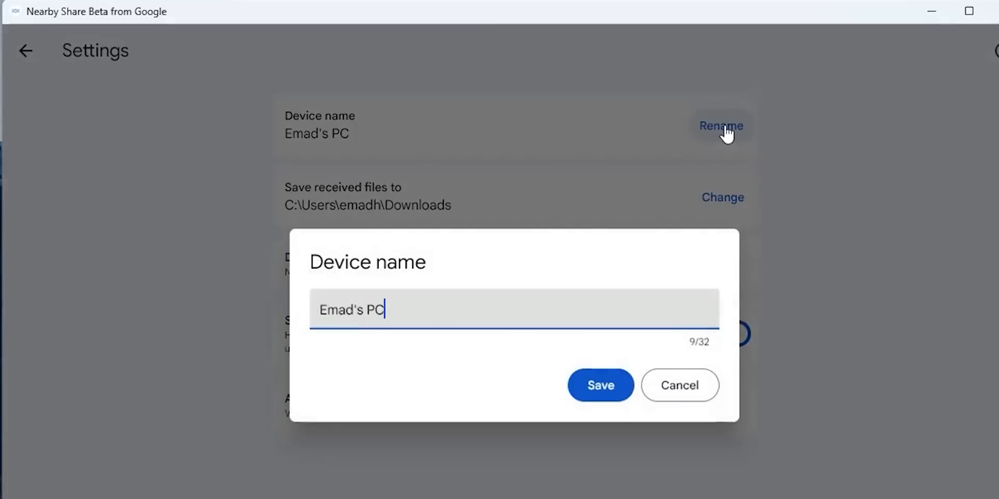
{"action": "left_click", "coordinate": [599, 385]}
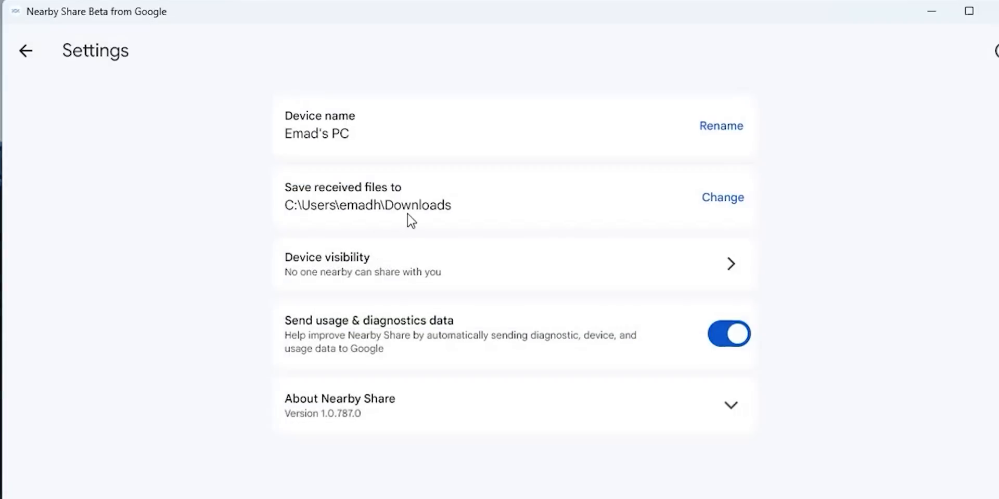
{"action": "left_click", "coordinate": [722, 196]}
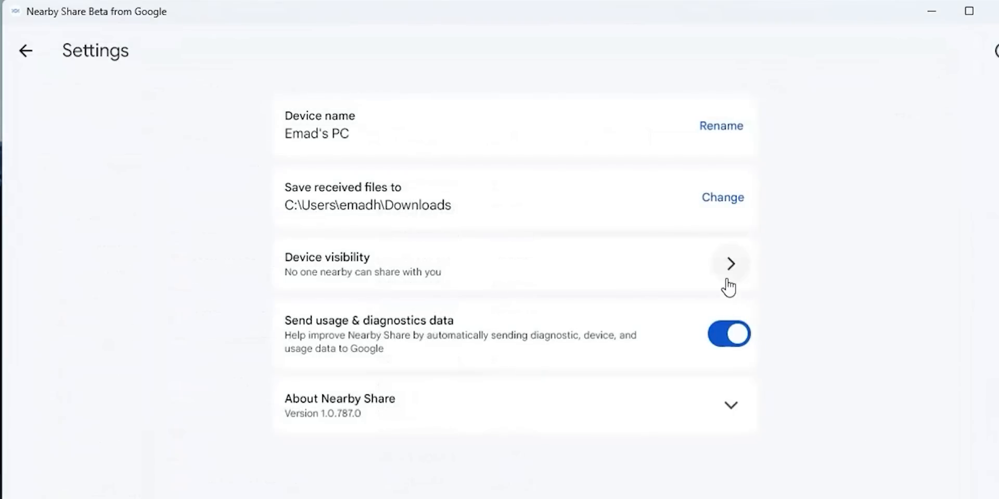
{"action": "left_click", "coordinate": [731, 264]}
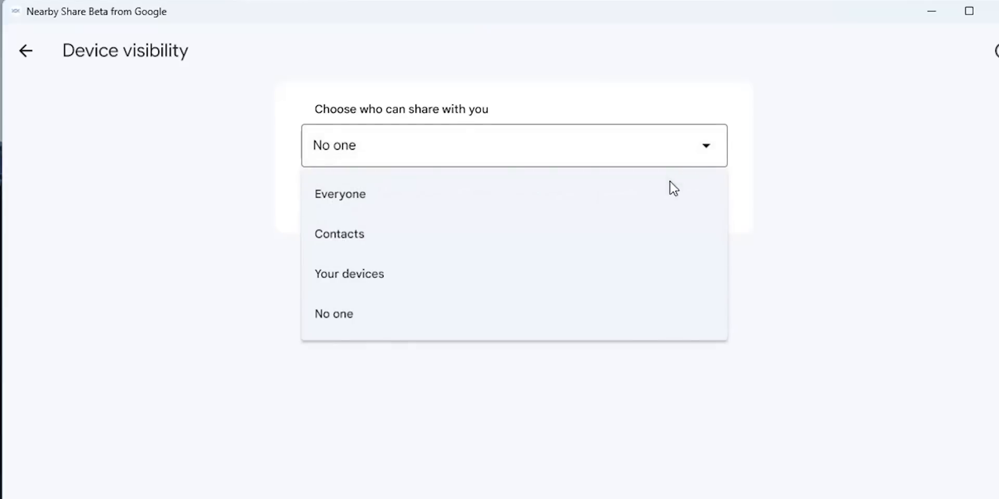
Let Everyone share with this PC, toggling between temporary and always-on everyone mode
{"action": "left_click", "coordinate": [340, 193]}
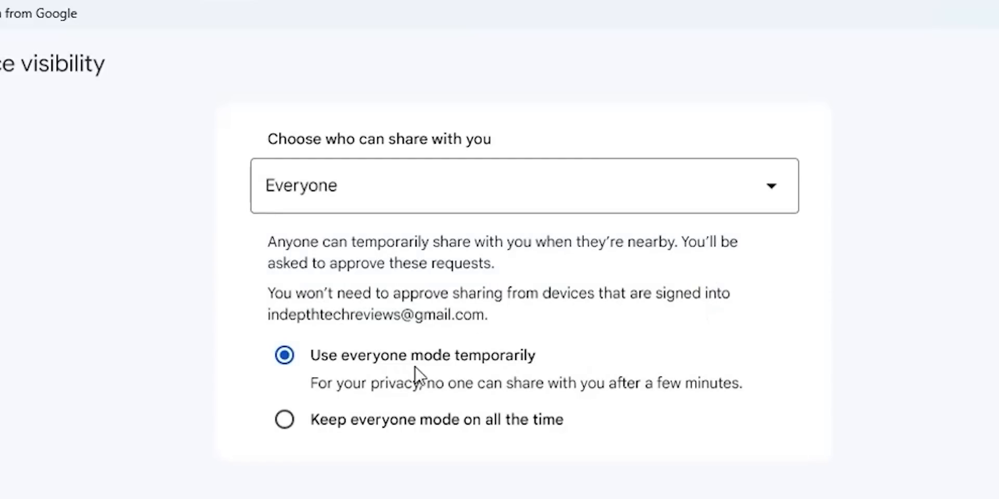
{"action": "mouse_move", "coordinate": [446, 402]}
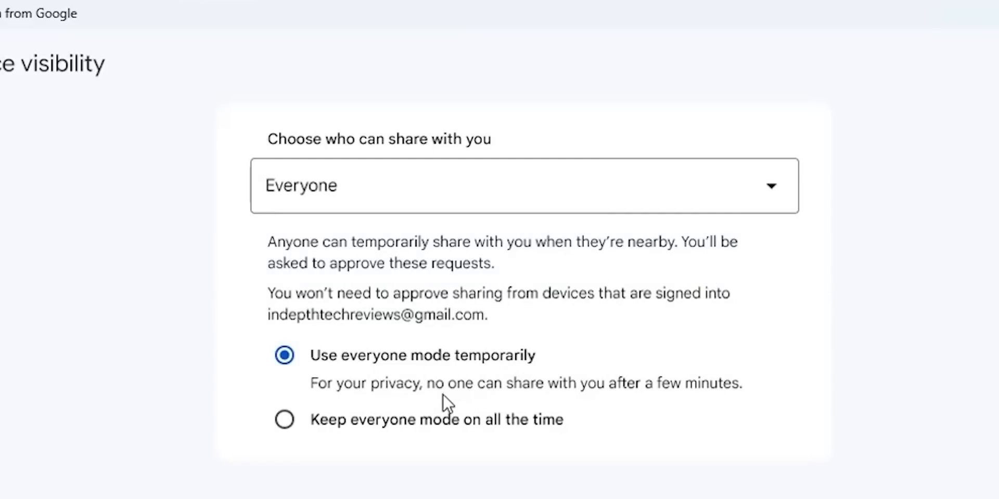
{"action": "mouse_move", "coordinate": [707, 410]}
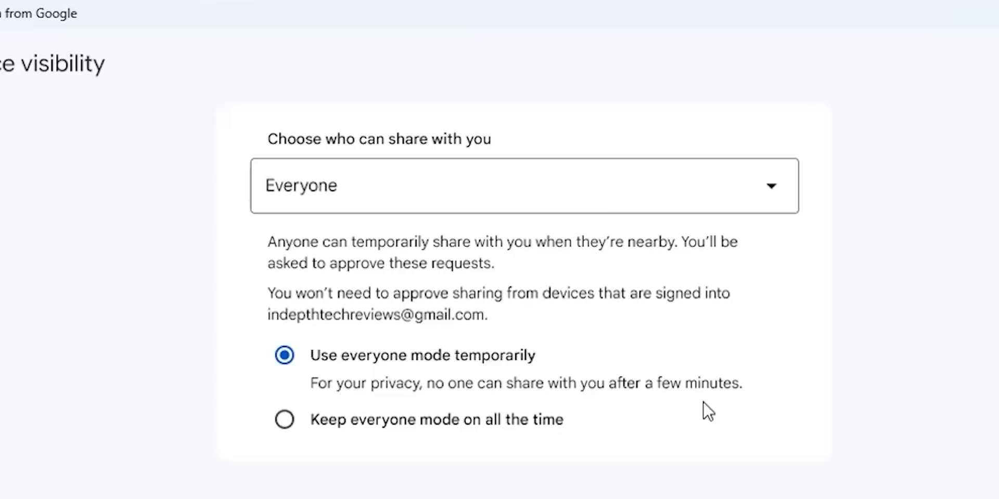
{"action": "left_click", "coordinate": [283, 419]}
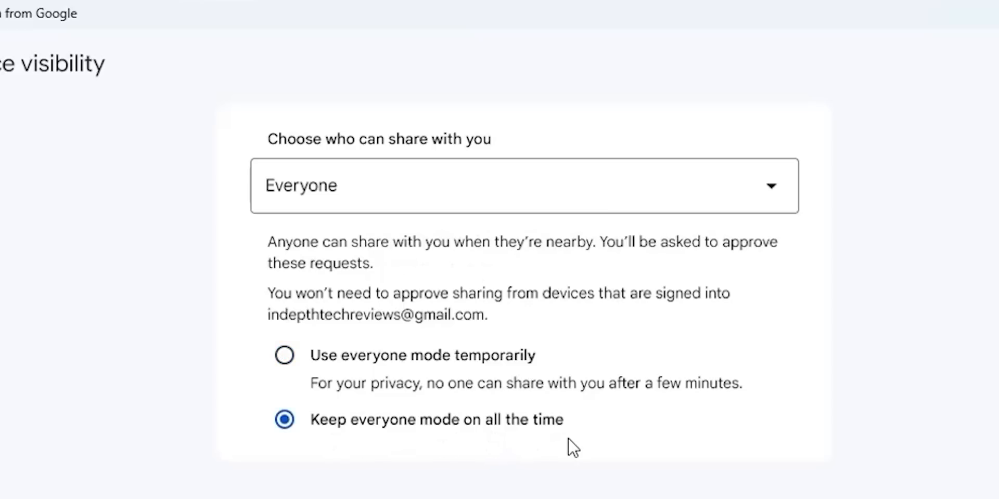
{"action": "left_click", "coordinate": [283, 355]}
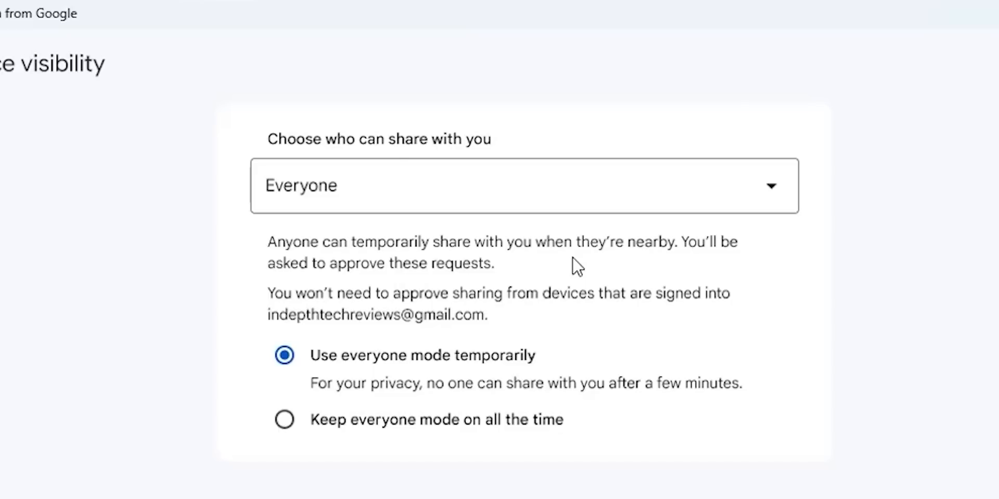
{"action": "mouse_move", "coordinate": [336, 294]}
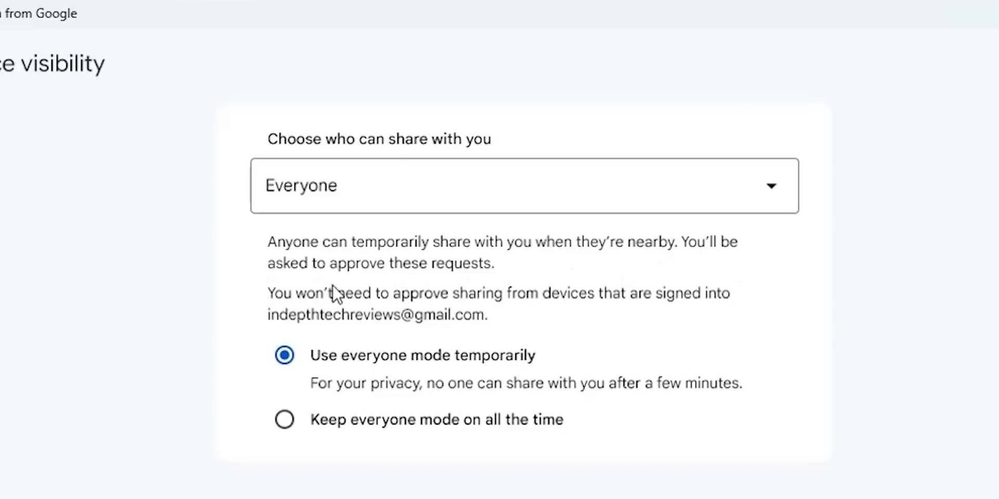
{"action": "mouse_move", "coordinate": [382, 309]}
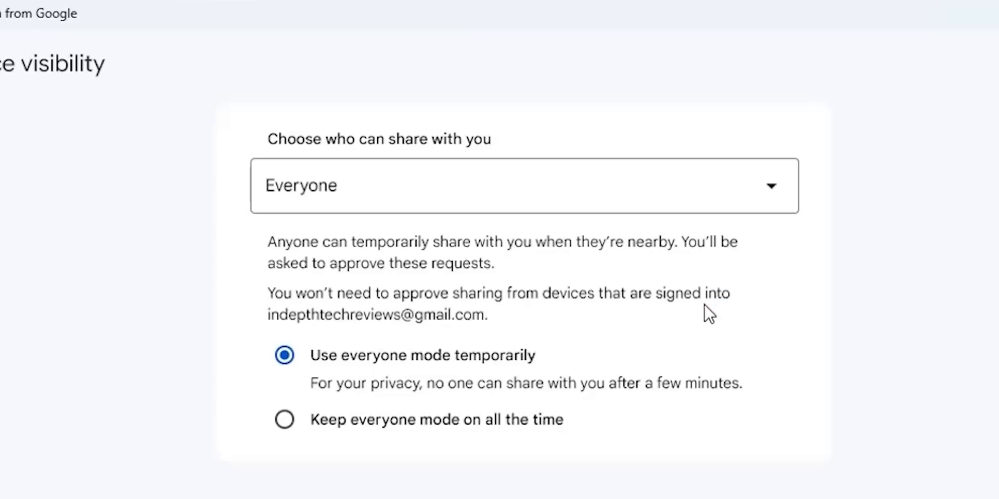
{"action": "left_click", "coordinate": [283, 419]}
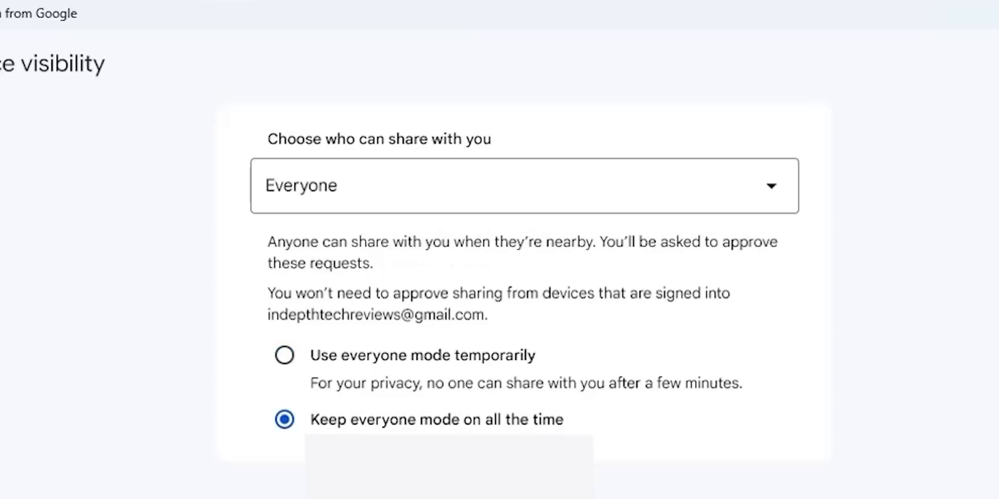
Switch to Contacts, then Your devices and No one, leaving visibility on your devices and returning to Settings
{"action": "left_click", "coordinate": [523, 185]}
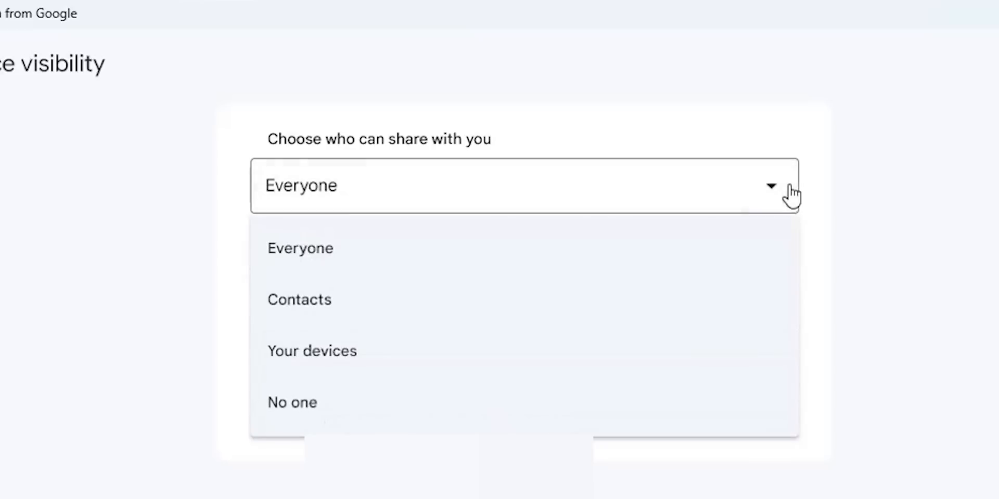
{"action": "left_click", "coordinate": [298, 300]}
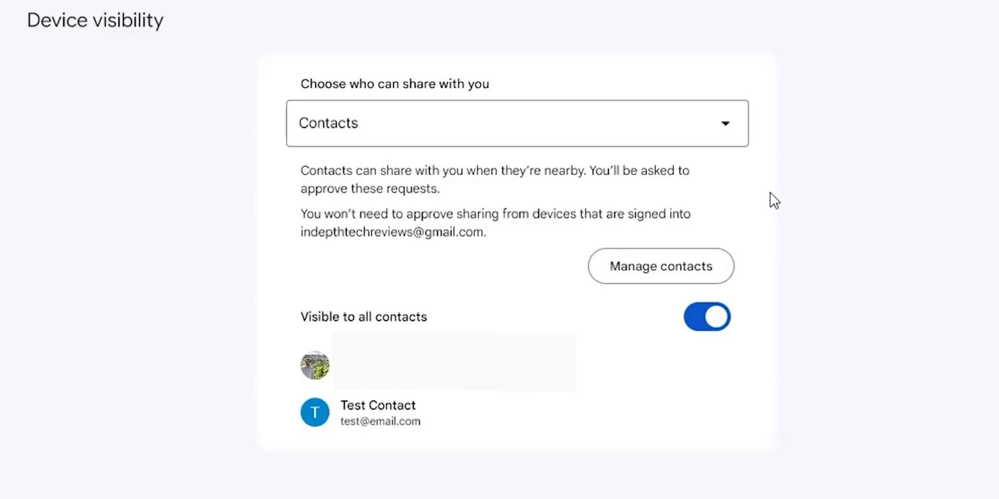
{"action": "left_click", "coordinate": [517, 123]}
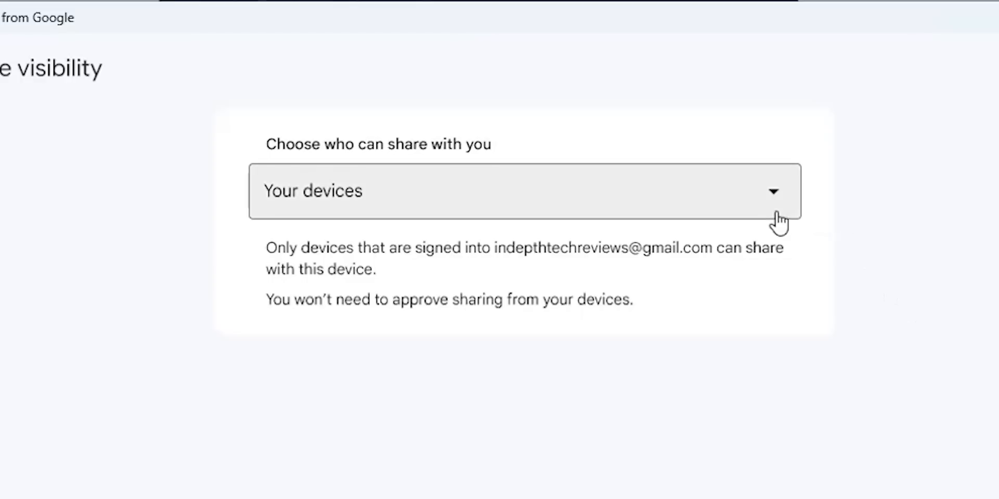
{"action": "left_click", "coordinate": [523, 192]}
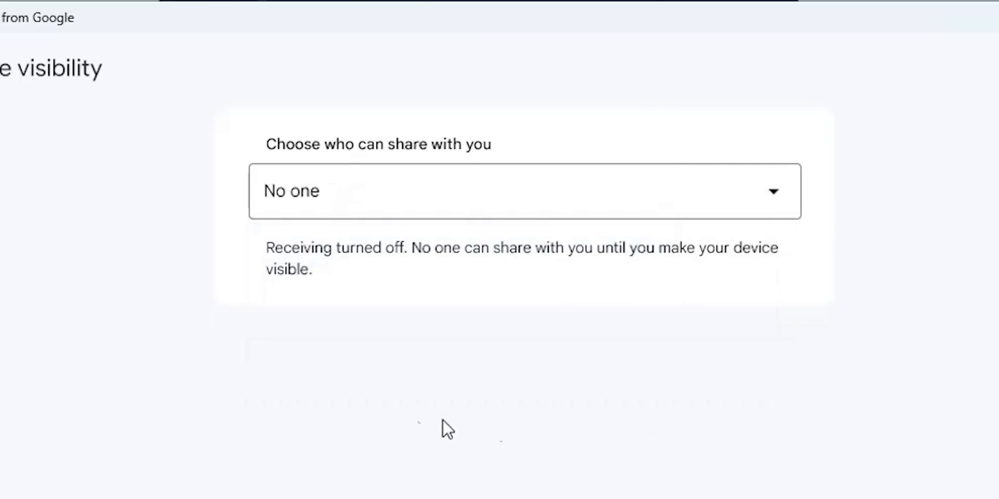
{"action": "mouse_move", "coordinate": [789, 197]}
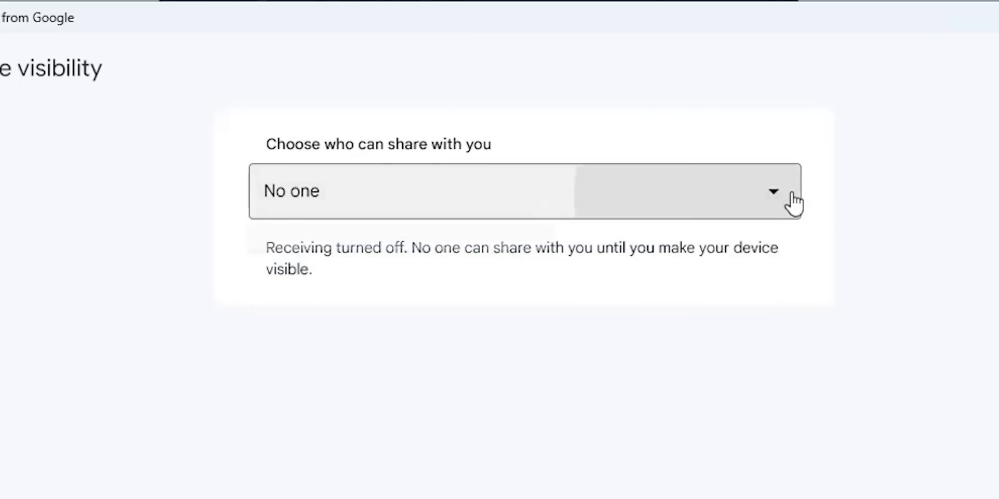
{"action": "left_click", "coordinate": [523, 192]}
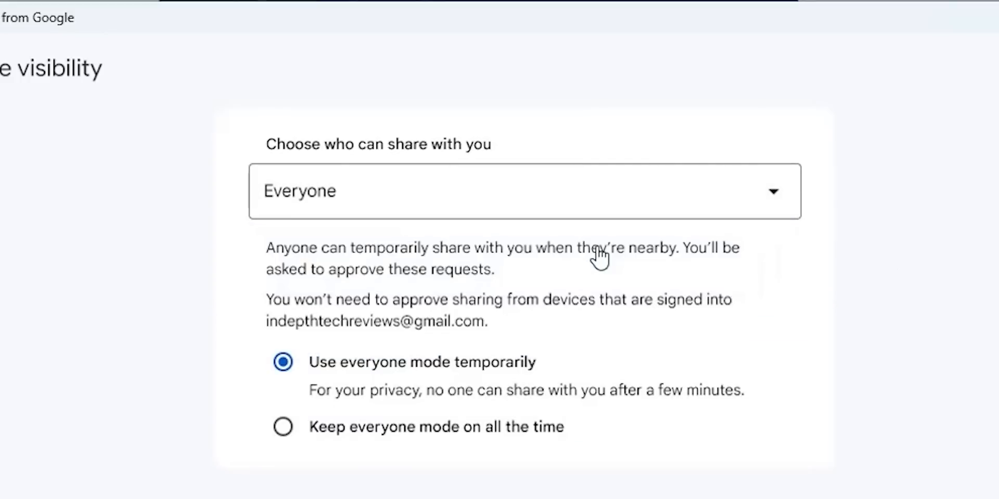
{"action": "left_click", "coordinate": [100, 52]}
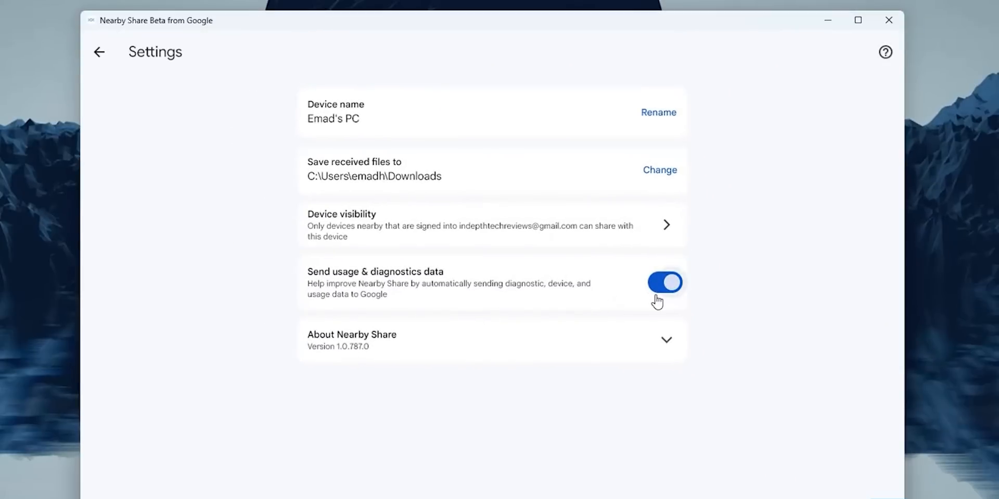
{"action": "mouse_move", "coordinate": [666, 339]}
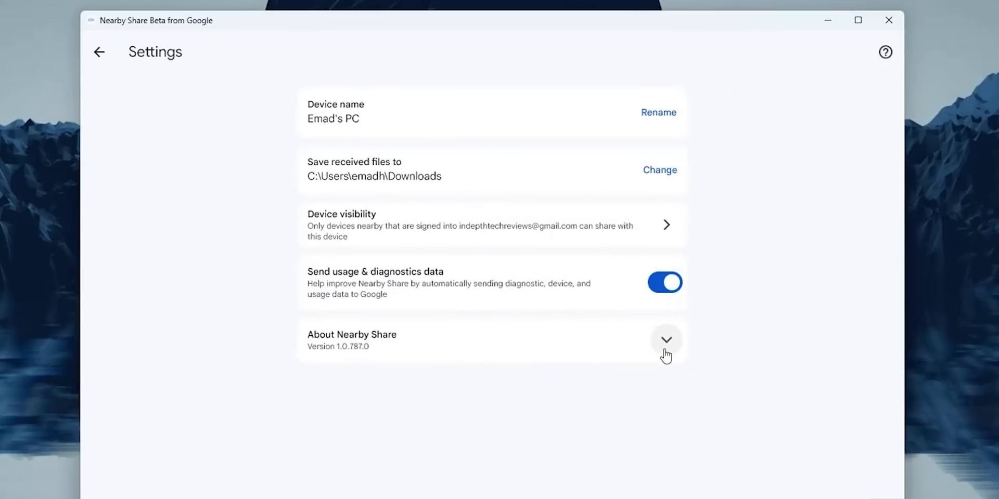
View About Nearby Share details, return to the main screen and set Receive from everyone in temporary mode
{"action": "left_click", "coordinate": [665, 339]}
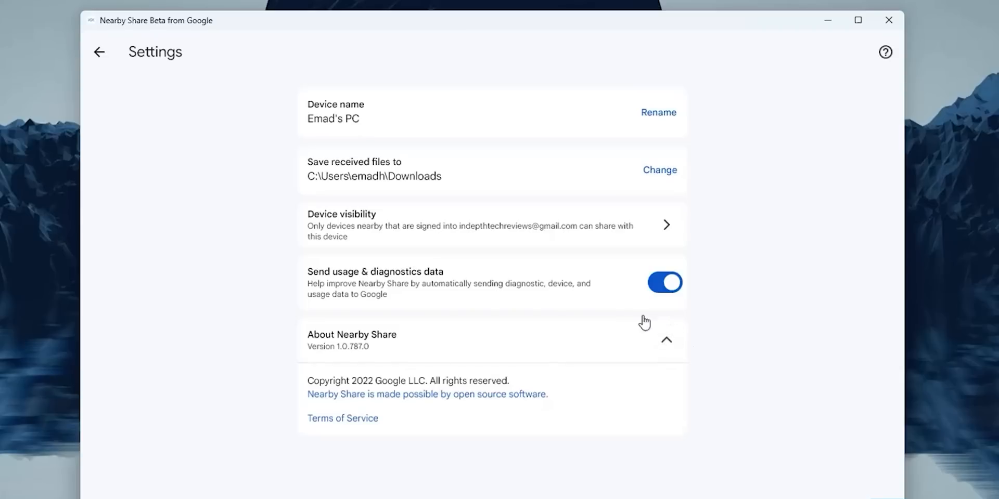
{"action": "left_click", "coordinate": [99, 52]}
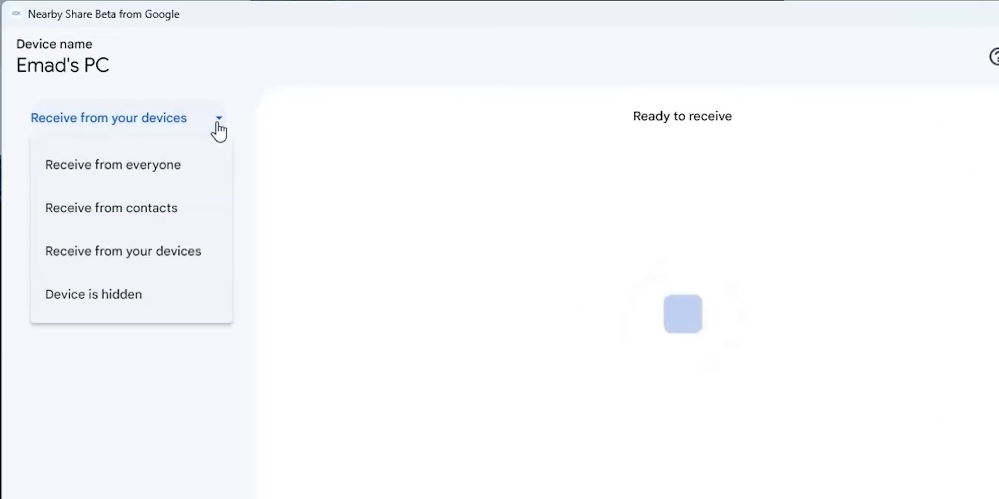
{"action": "left_click", "coordinate": [112, 164]}
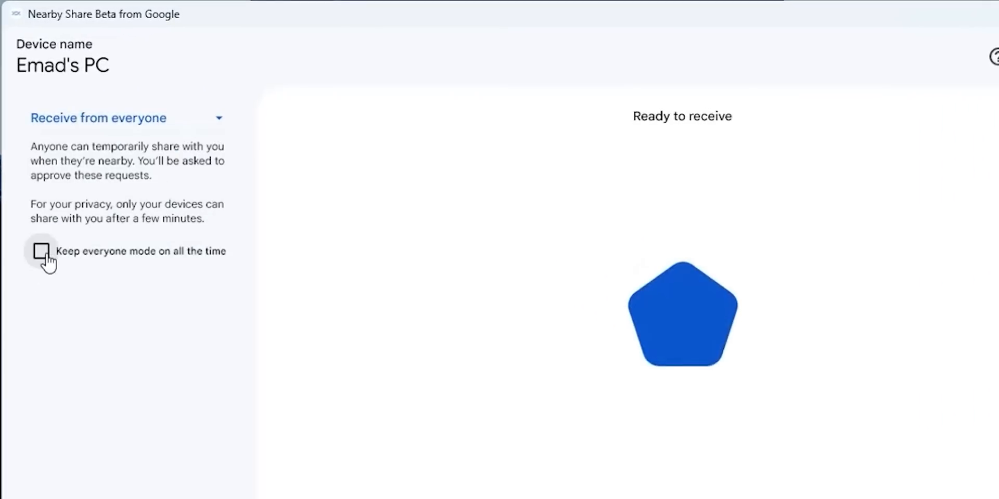
{"action": "left_click", "coordinate": [127, 118]}
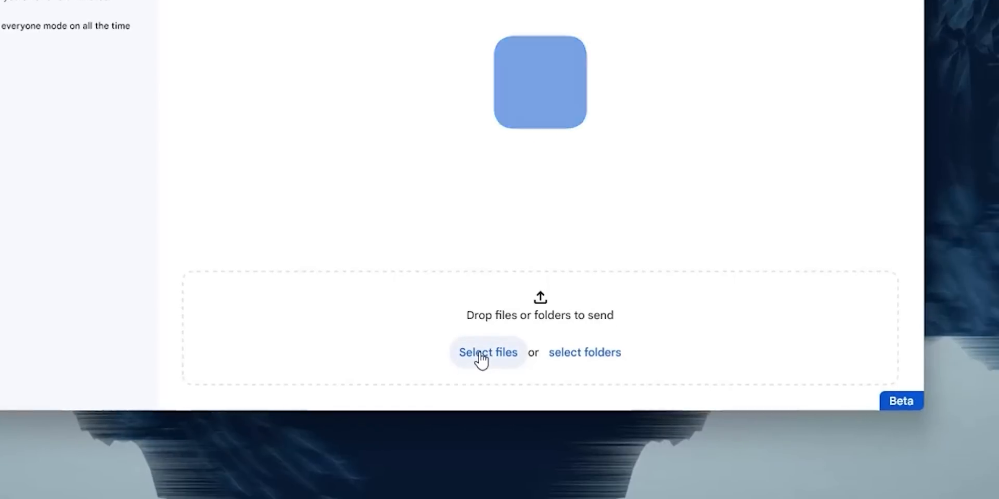
Bring up the Select files picker for sending and cancel it without choosing a file
{"action": "left_click", "coordinate": [487, 353]}
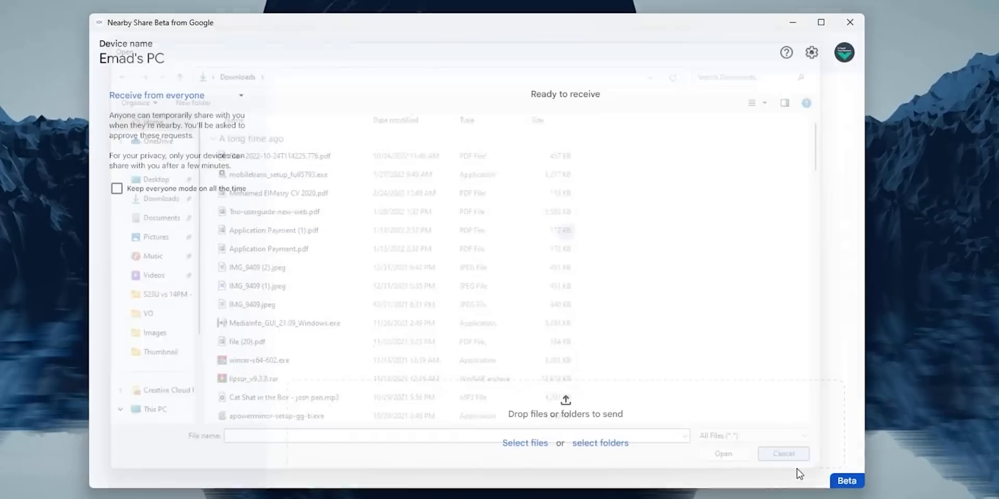
{"action": "left_click", "coordinate": [782, 454]}
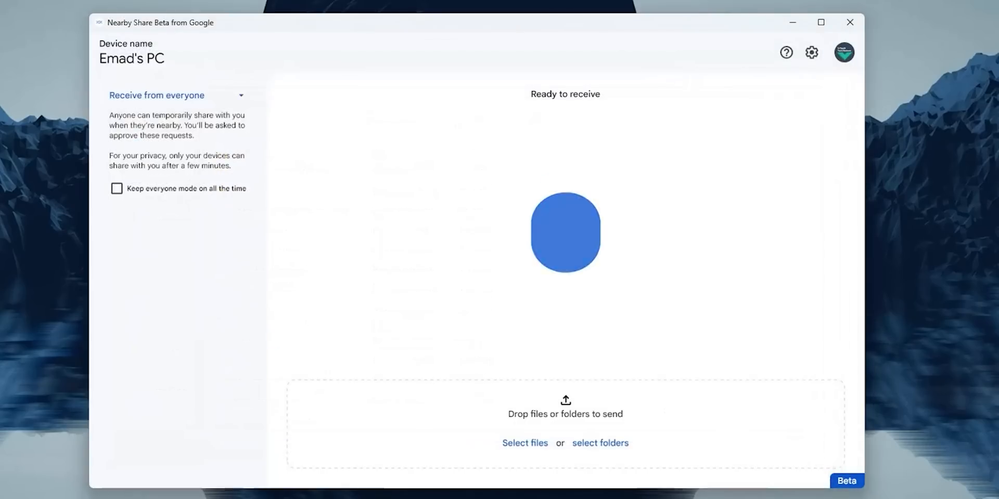
Send the desktop video with Nearby Share to the nearby 7 Pro phone
{"action": "right_click", "coordinate": [329, 90]}
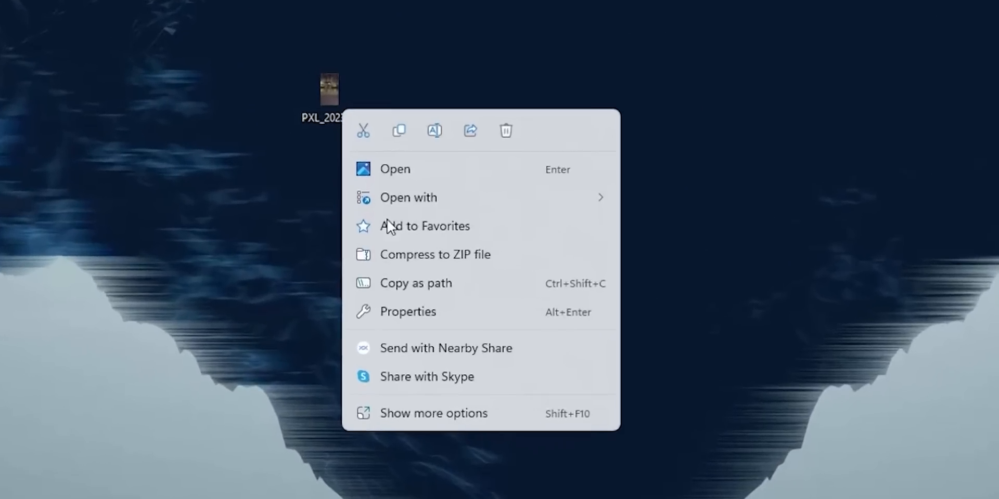
{"action": "left_click", "coordinate": [497, 362]}
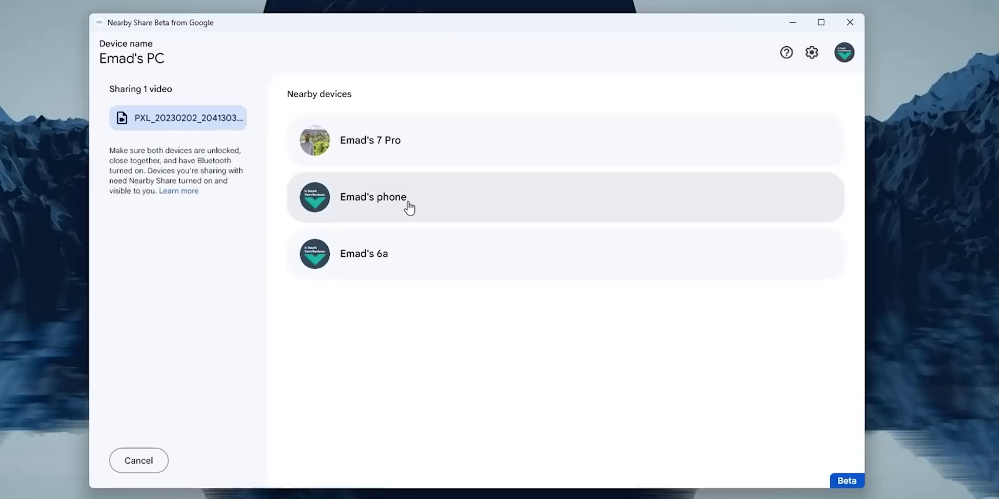
{"action": "left_click", "coordinate": [369, 140]}
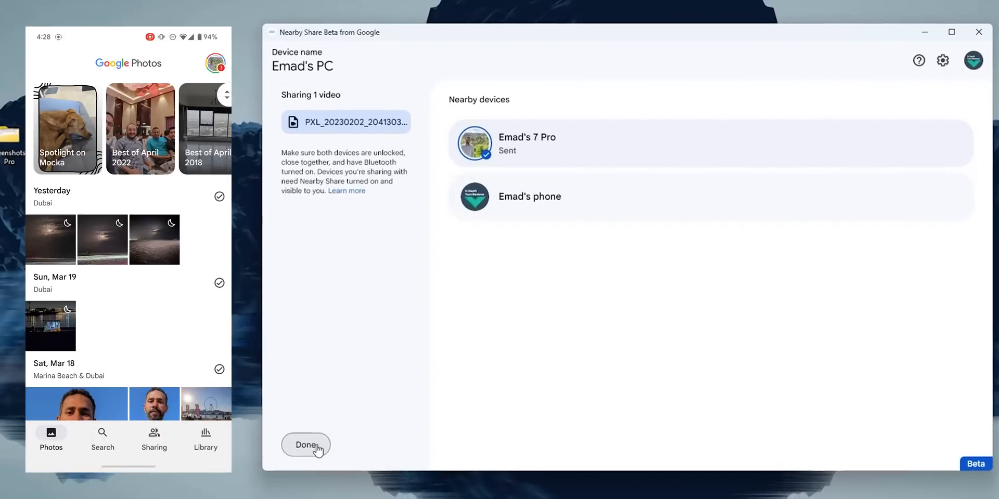
Finish the send, accept the three images shared from the phone into Downloads and view them
{"action": "left_click", "coordinate": [306, 444]}
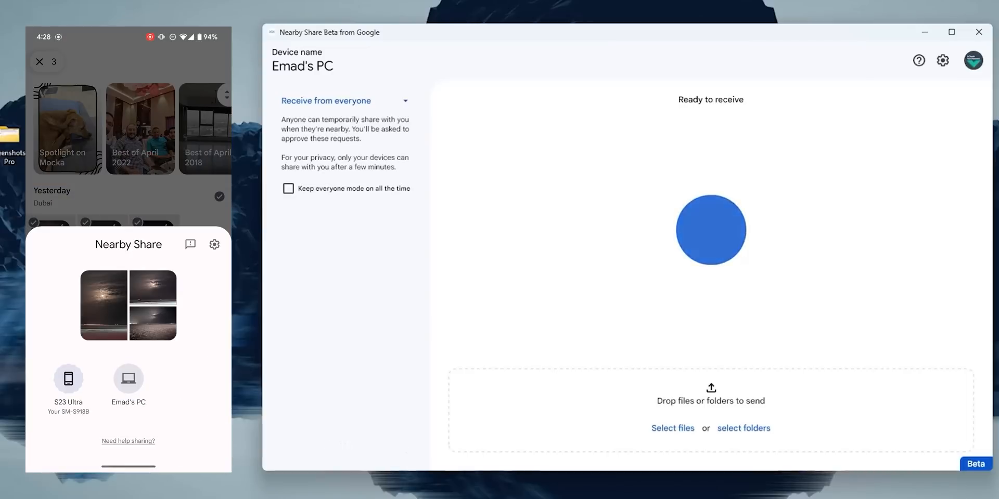
{"action": "left_click", "coordinate": [128, 378]}
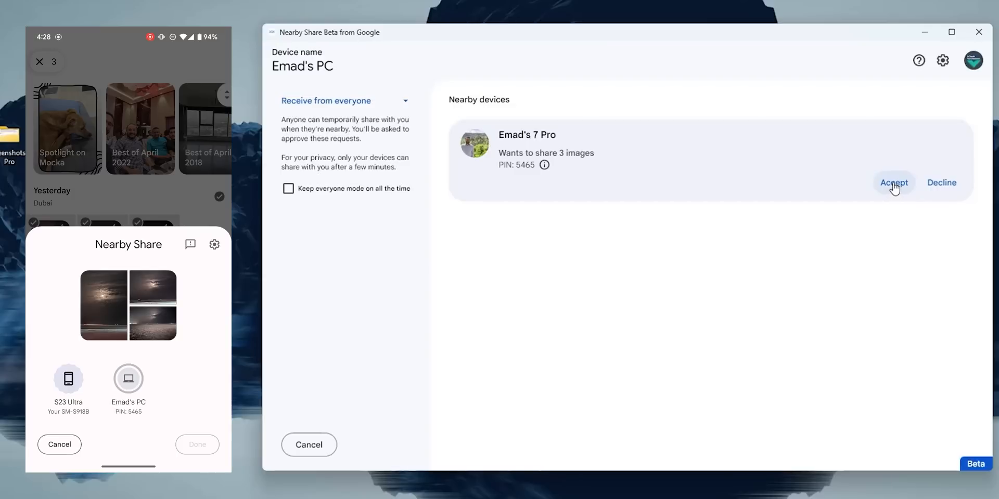
{"action": "left_click", "coordinate": [894, 183]}
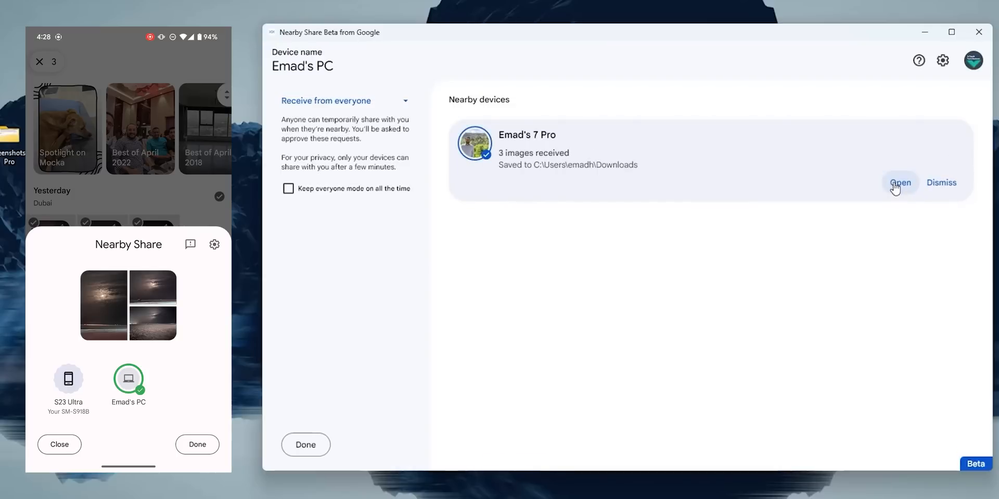
{"action": "left_click", "coordinate": [899, 183]}
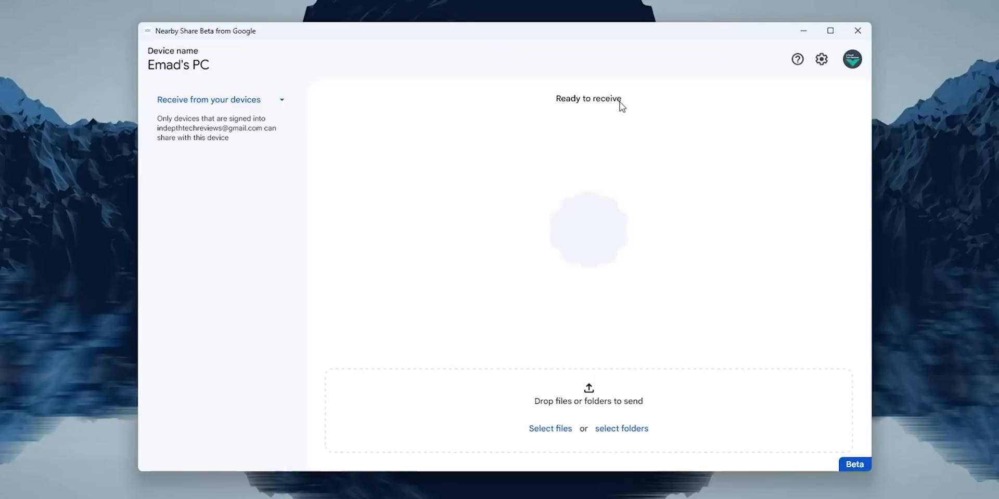
{"action": "mouse_move", "coordinate": [634, 113]}
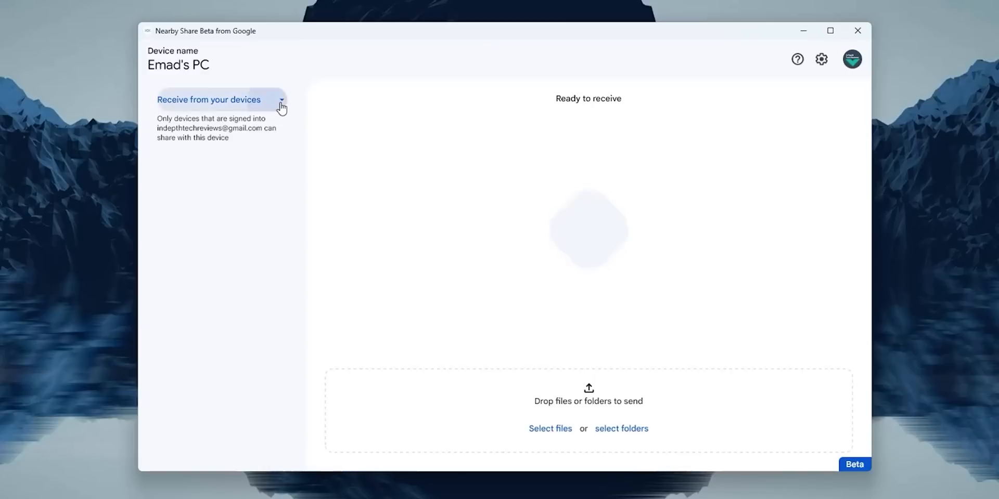
Receive from everyone with everyone mode kept on, then limit receiving to contacts
{"action": "left_click", "coordinate": [220, 100]}
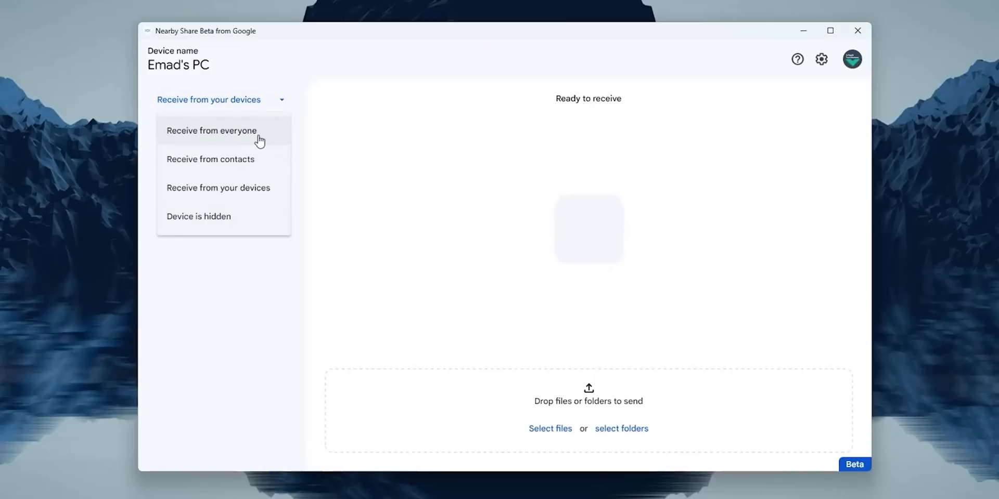
{"action": "left_click", "coordinate": [211, 130]}
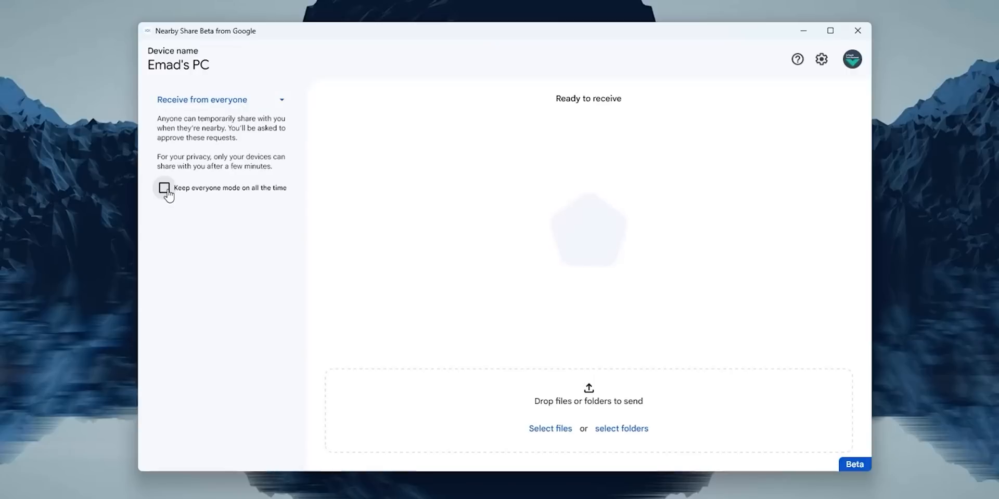
{"action": "left_click", "coordinate": [163, 187]}
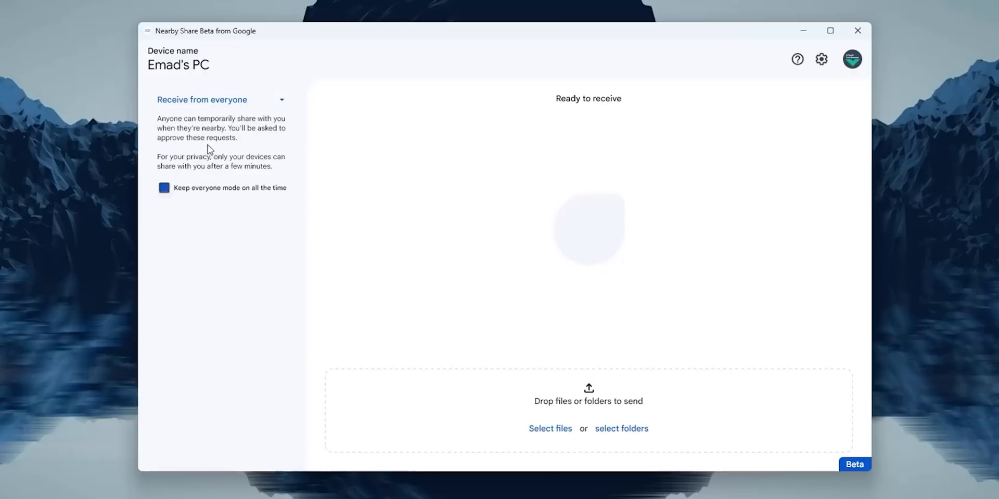
{"action": "left_click", "coordinate": [219, 100]}
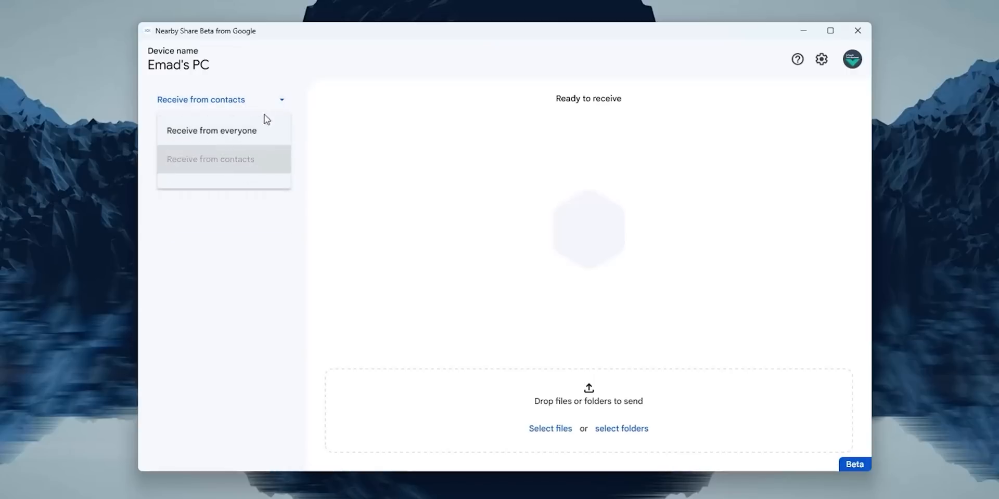